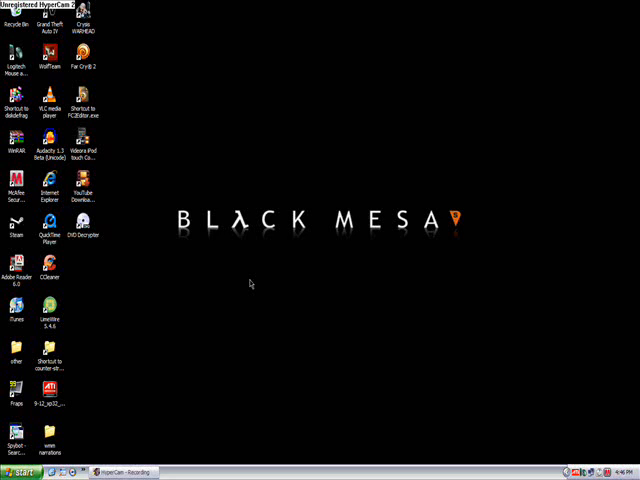
mouse_move(140, 364)
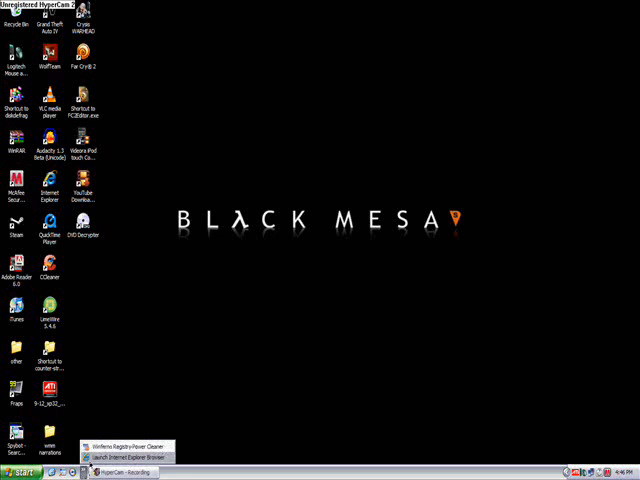
Search Google for "dvd decrypter" from the Internet Explorer window and show the results.
left_click(136, 456)
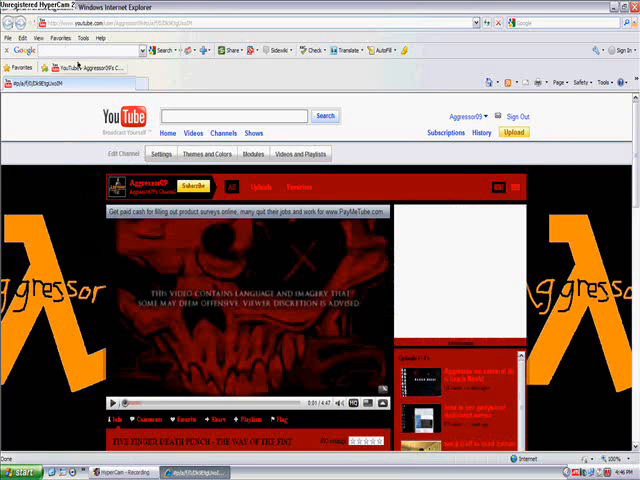
left_click(112, 406)
type("Dvd d")
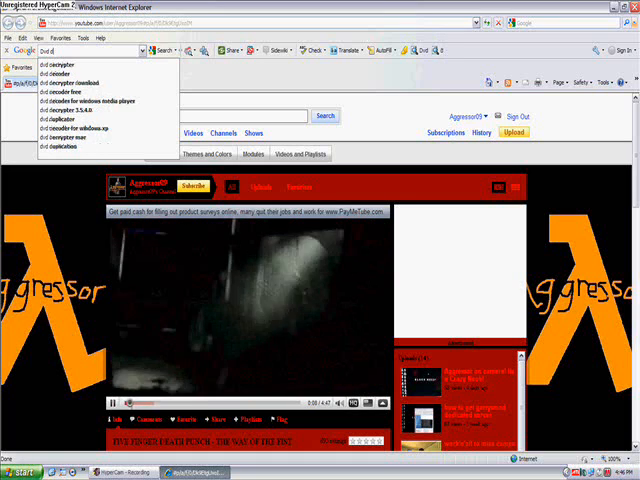
type("c")
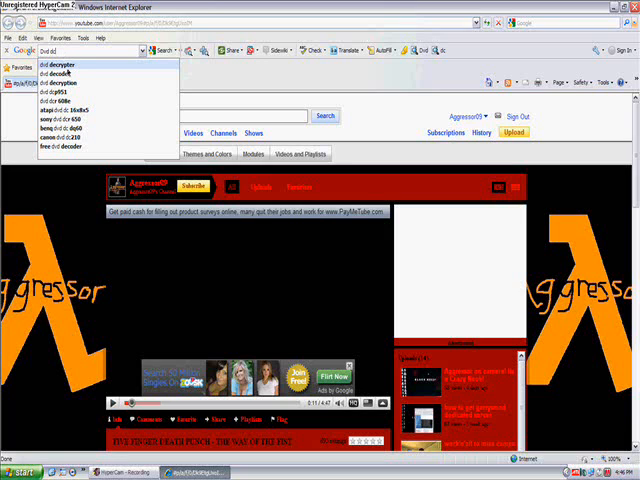
left_click(60, 64)
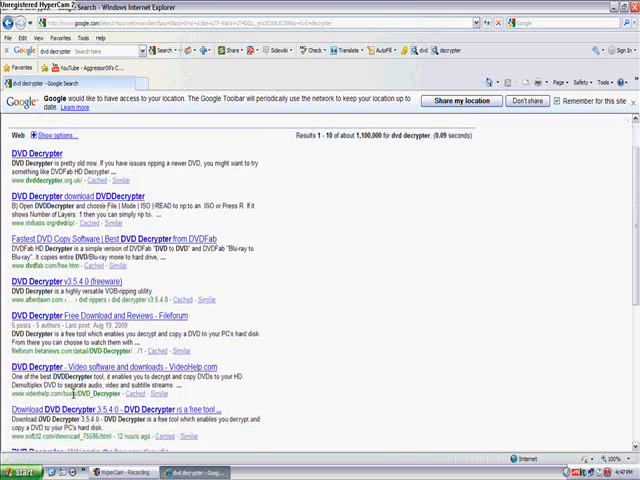
Open the afterdawn DVD Decrypter 3.5.4.0 result and look through its page.
scroll("down", 3)
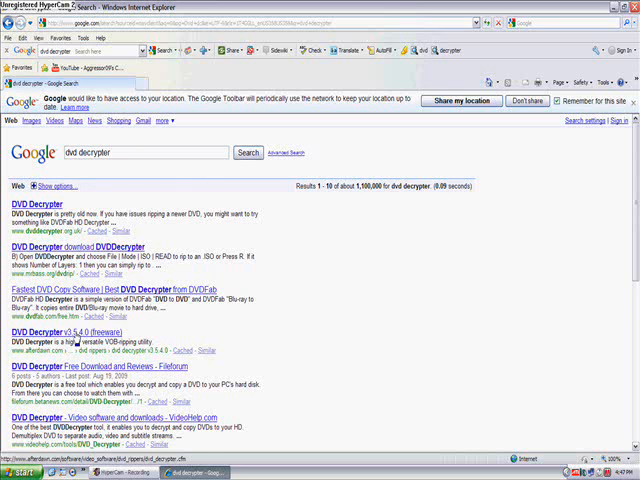
left_click(54, 332)
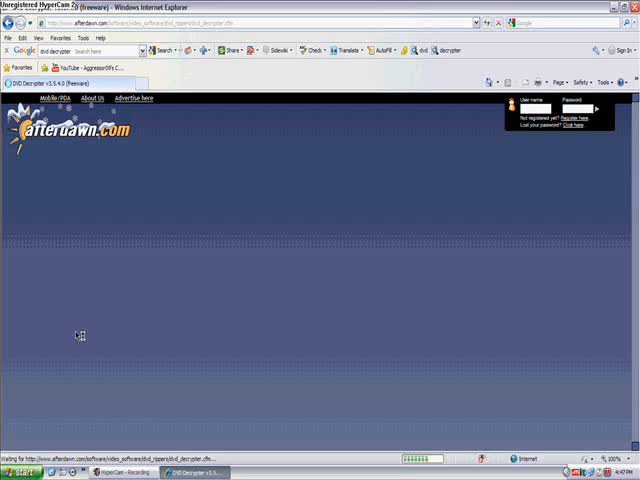
mouse_move(228, 208)
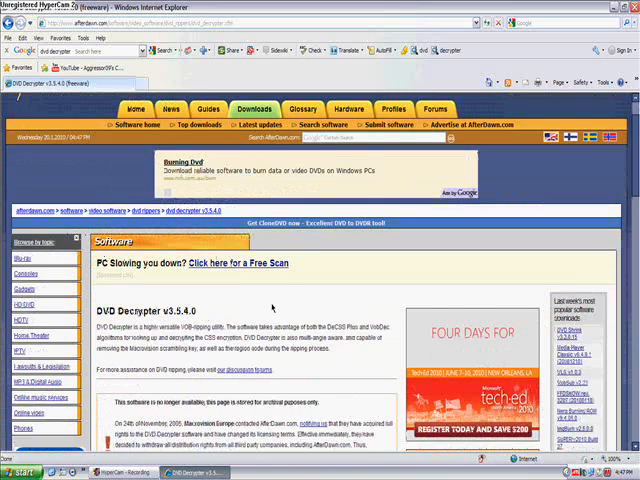
scroll("down", 3)
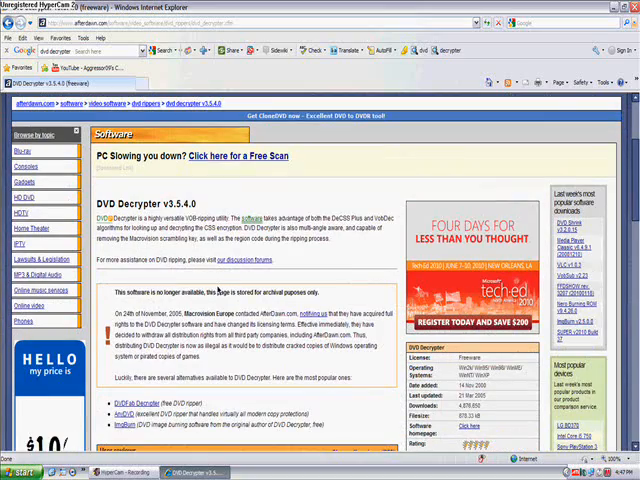
scroll("down", 3)
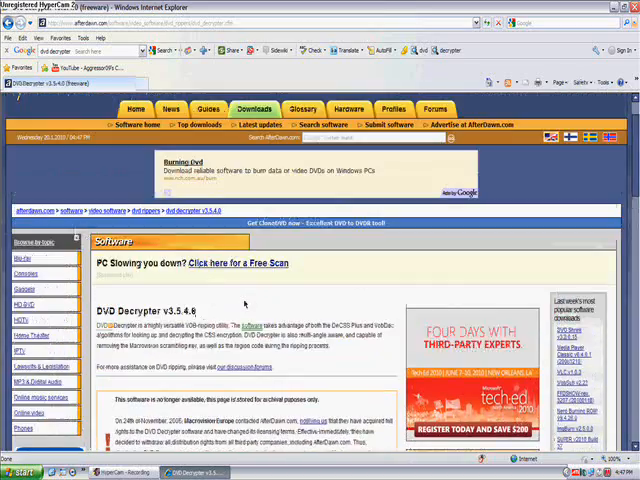
scroll("up", 3)
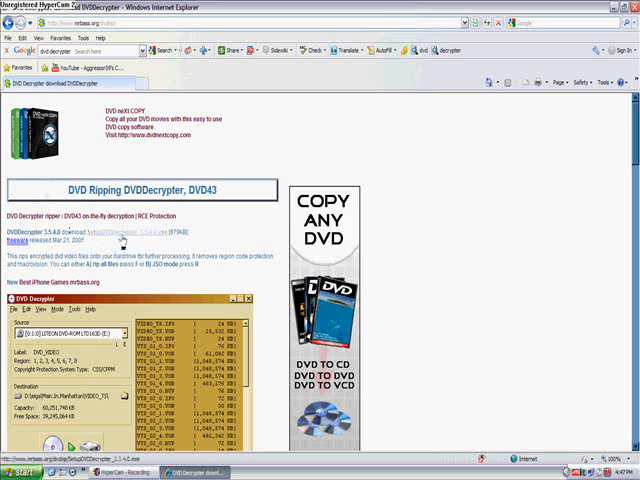
Download and run the DVD Decrypter 3.5.4.0 setup, choosing Add/Reinstall components.
left_click(150, 234)
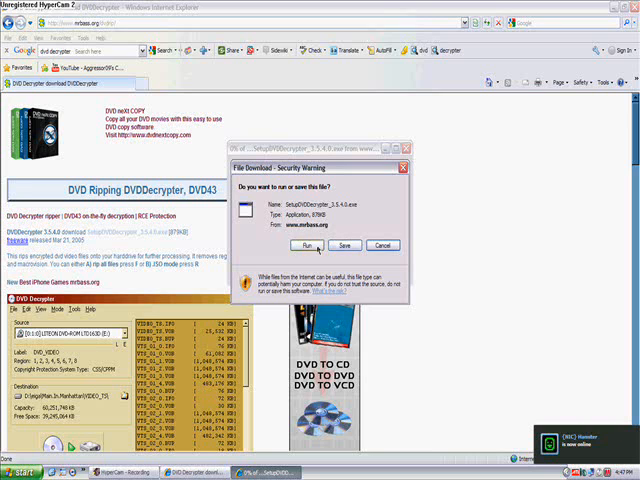
left_click(308, 244)
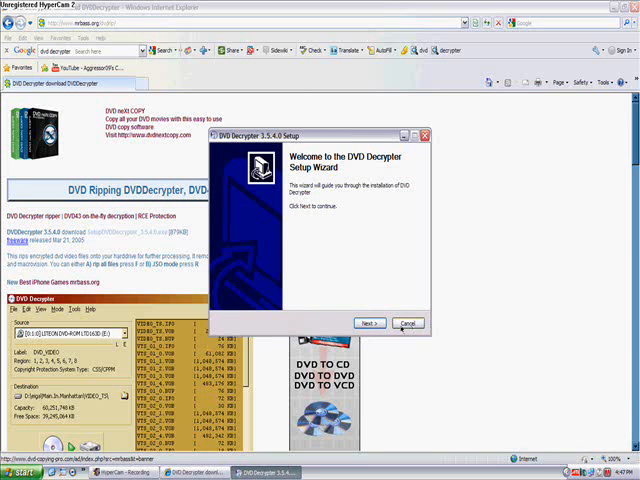
left_click(370, 324)
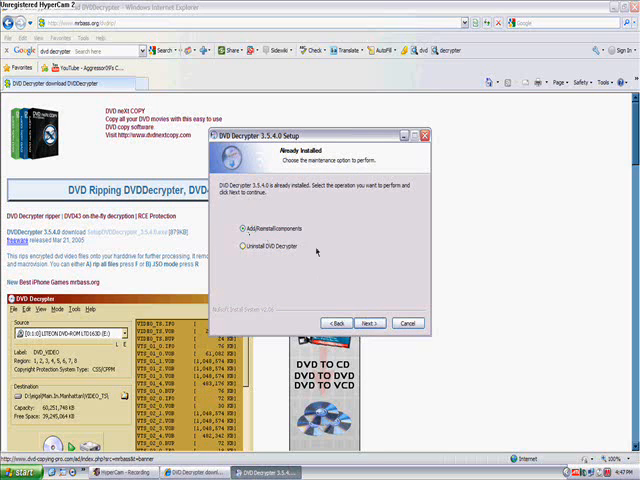
left_click(406, 322)
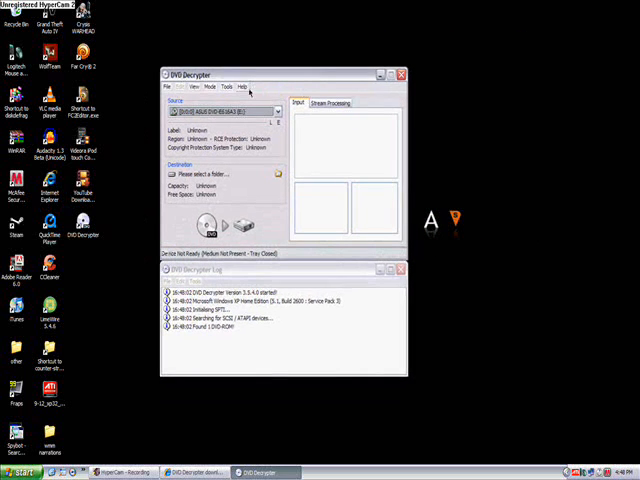
mouse_move(496, 104)
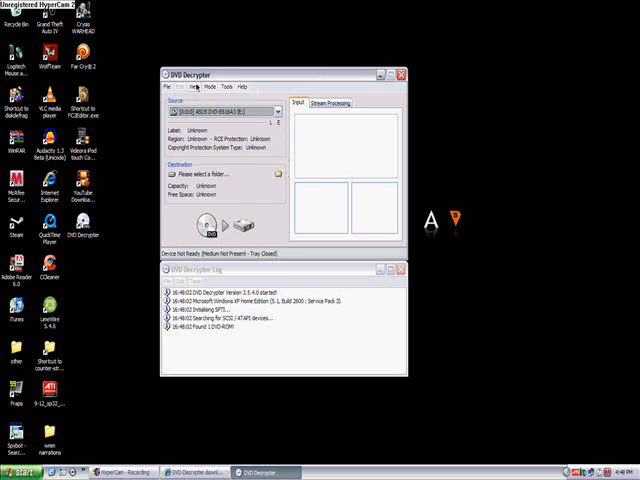
Show the Mode menu with its ISO, IFO and File ripping options.
left_click(208, 86)
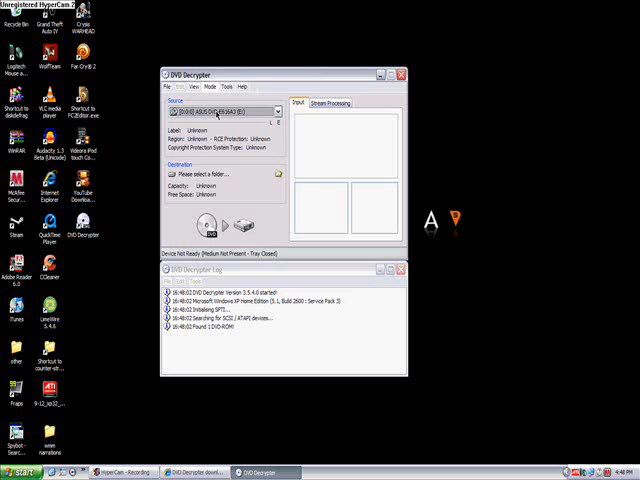
left_click(224, 86)
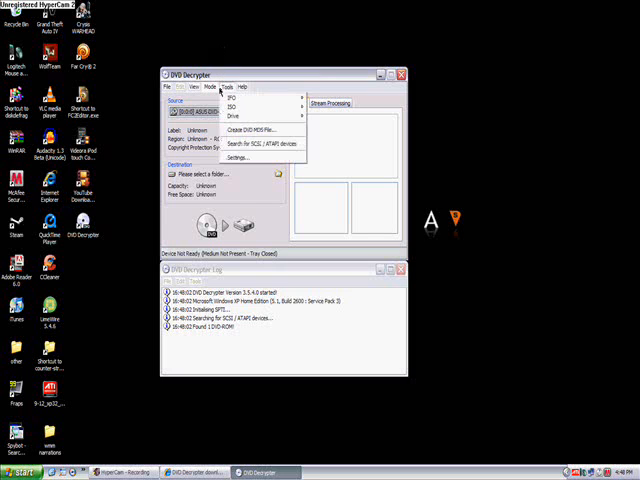
Adjust a General option, review the IFO Mode options, and save the settings with OK.
left_click(240, 158)
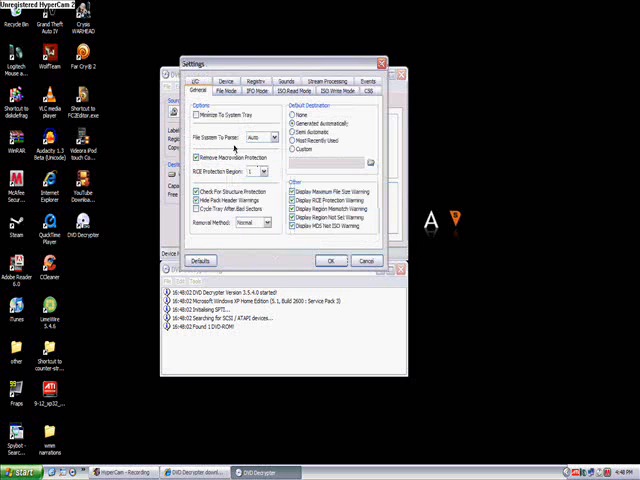
left_click(260, 90)
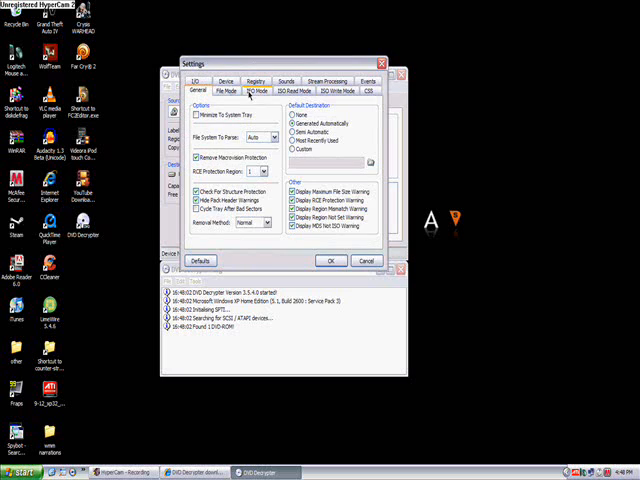
left_click(254, 90)
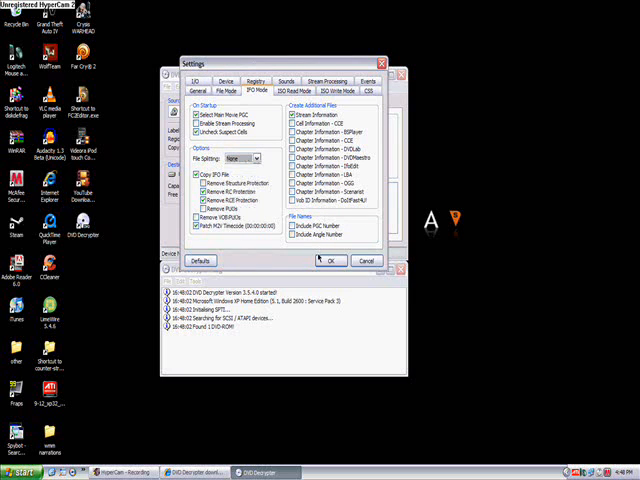
left_click(332, 260)
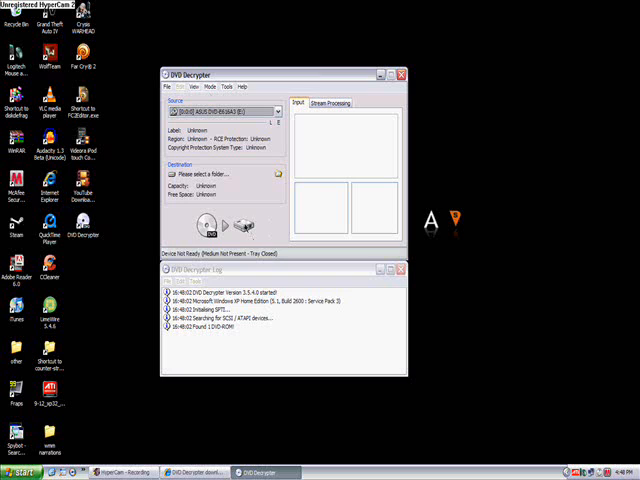
mouse_move(132, 136)
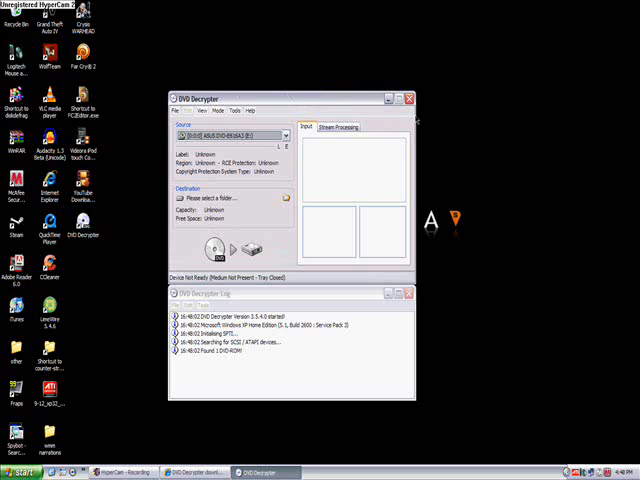
mouse_move(180, 84)
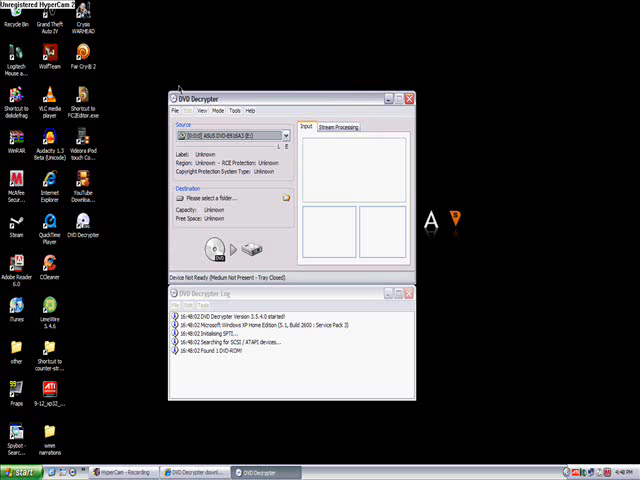
mouse_move(188, 410)
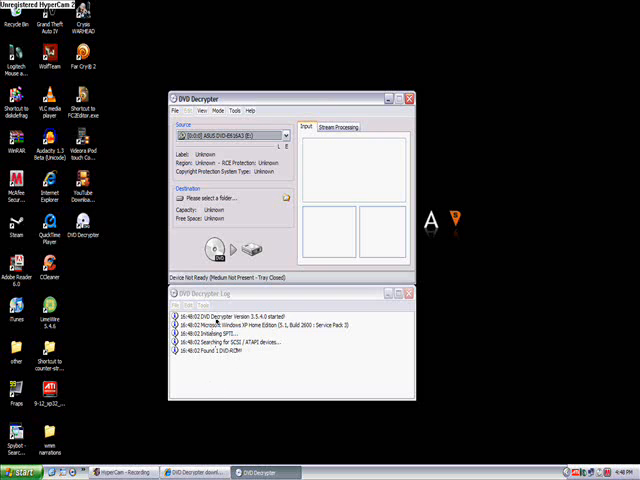
mouse_move(276, 348)
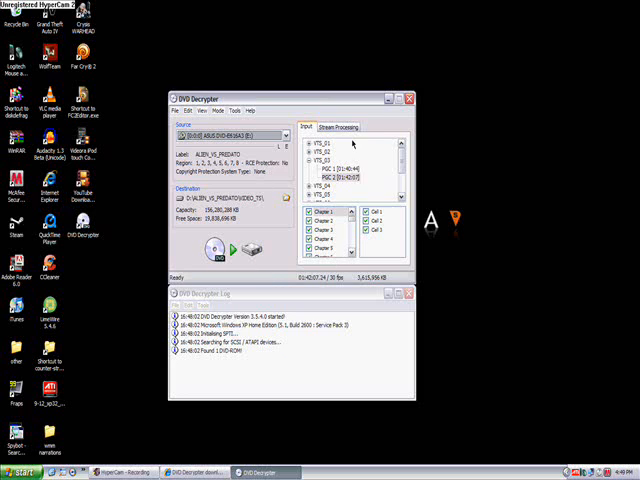
Enable Stream Processing and select which of the disc's streams to handle.
left_click(338, 128)
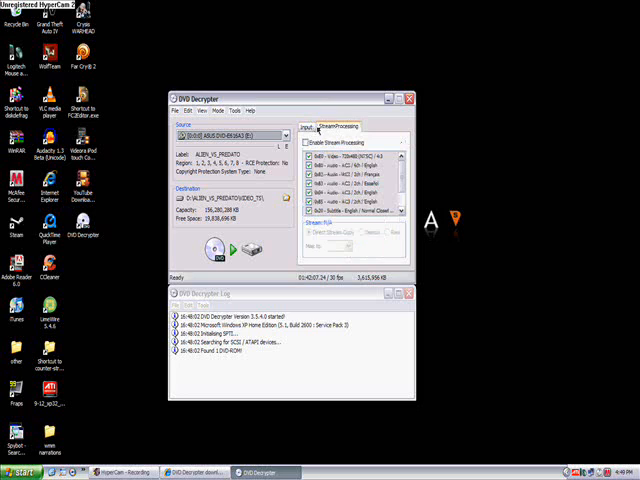
left_click(338, 124)
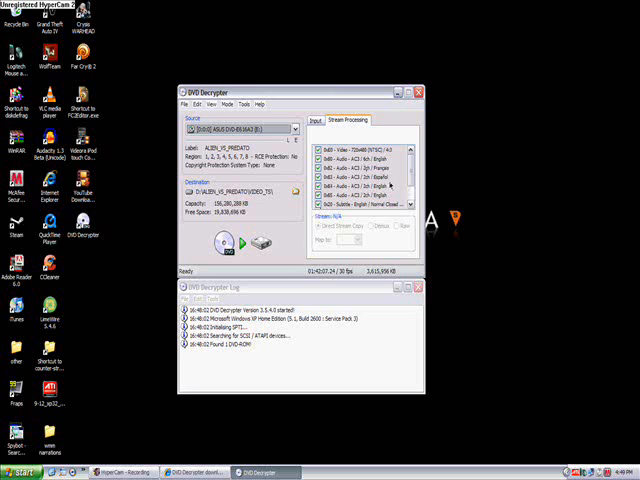
left_click(316, 136)
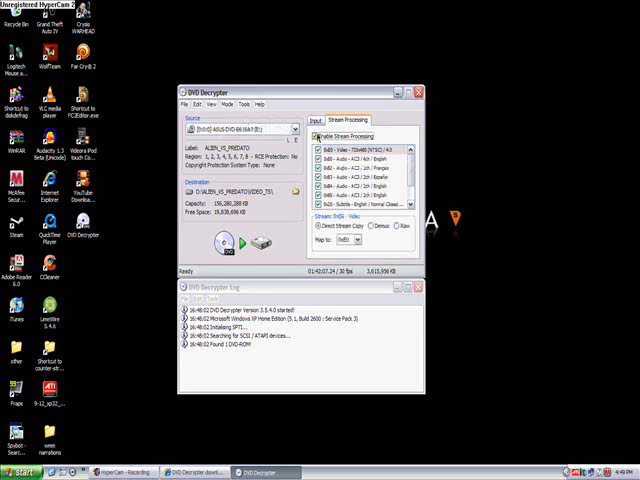
scroll("down", 3)
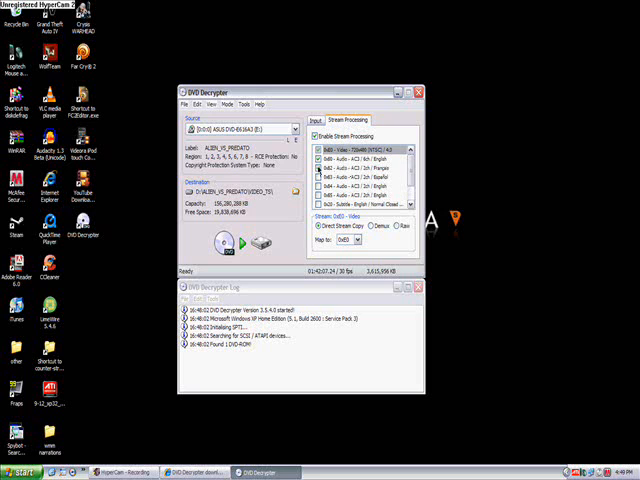
left_click(322, 166)
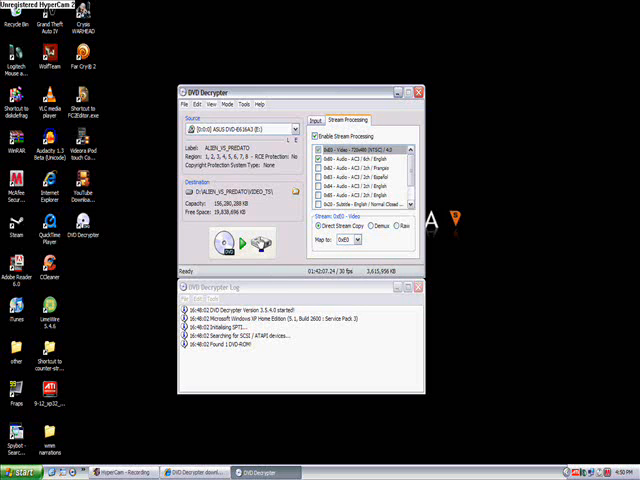
Start the Decrypt rip, cancel it, confirm Yes, and answer the Delete Uncompleted File prompt.
left_click(224, 240)
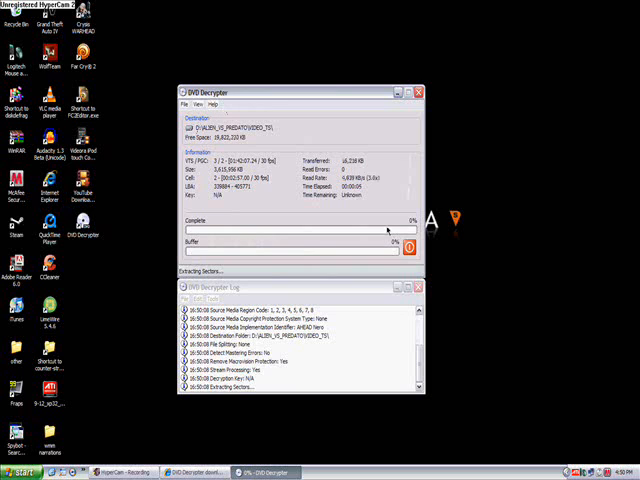
left_click(412, 246)
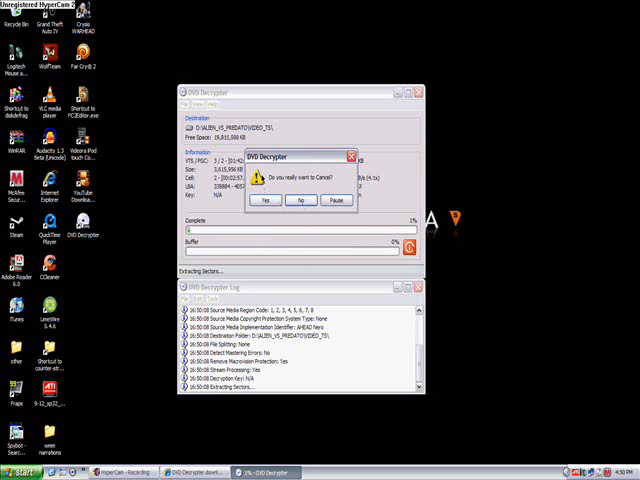
left_click(300, 200)
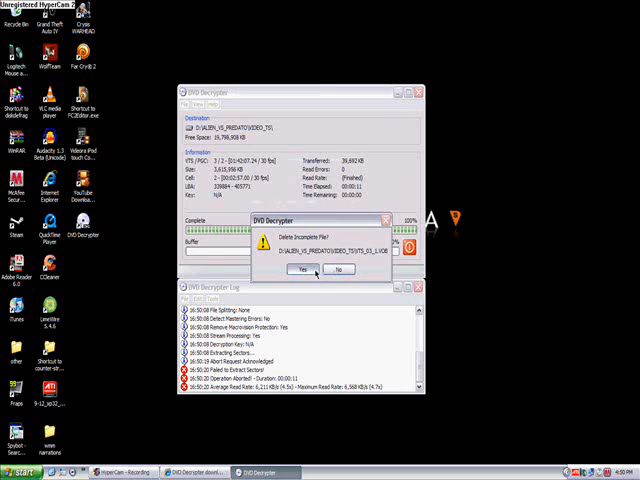
left_click(300, 268)
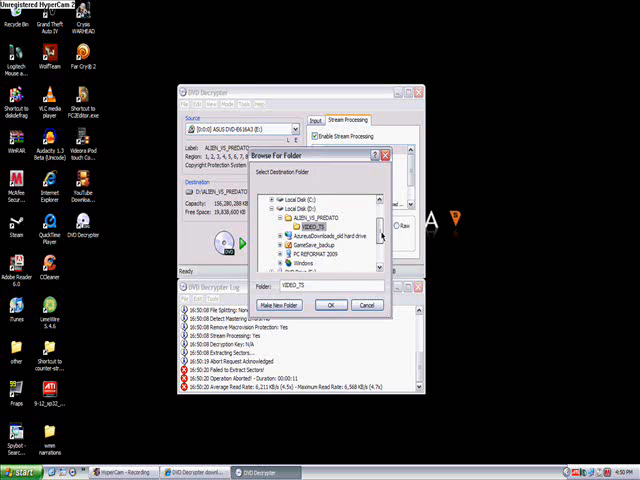
Scroll the Browse For Folder tree toward the computer's drives.
scroll("up", 3)
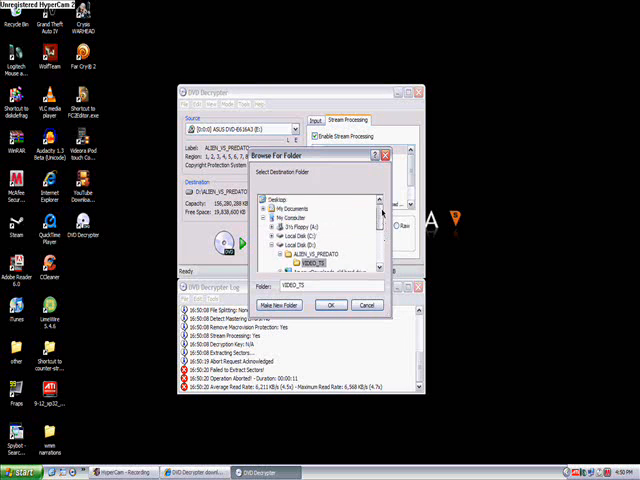